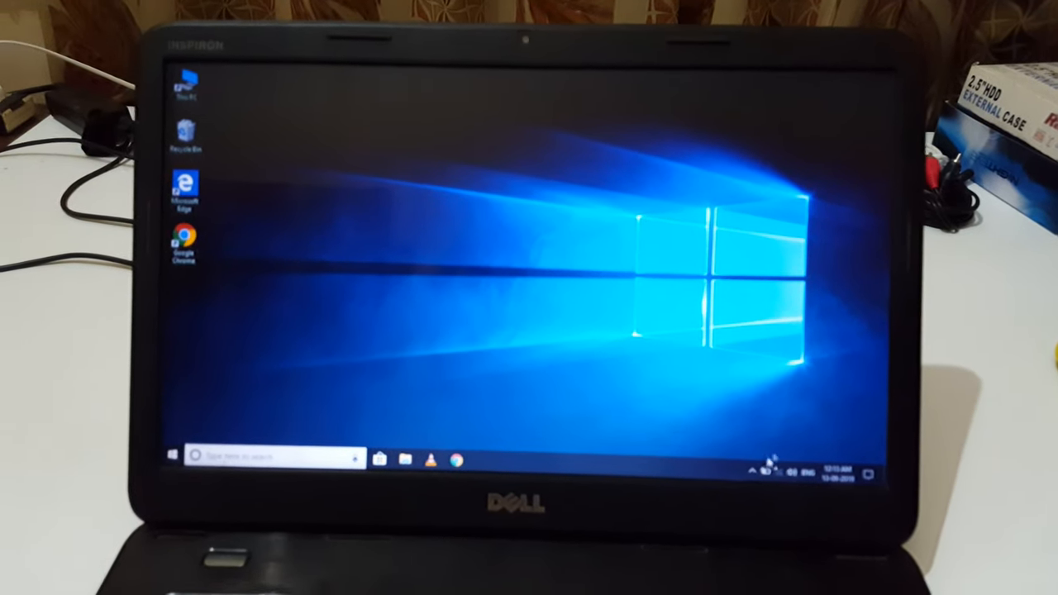
Show the available Wi-Fi networks and select 'My Network' to reveal its connection options.
{"action": "left_click", "coordinate": [771, 471]}
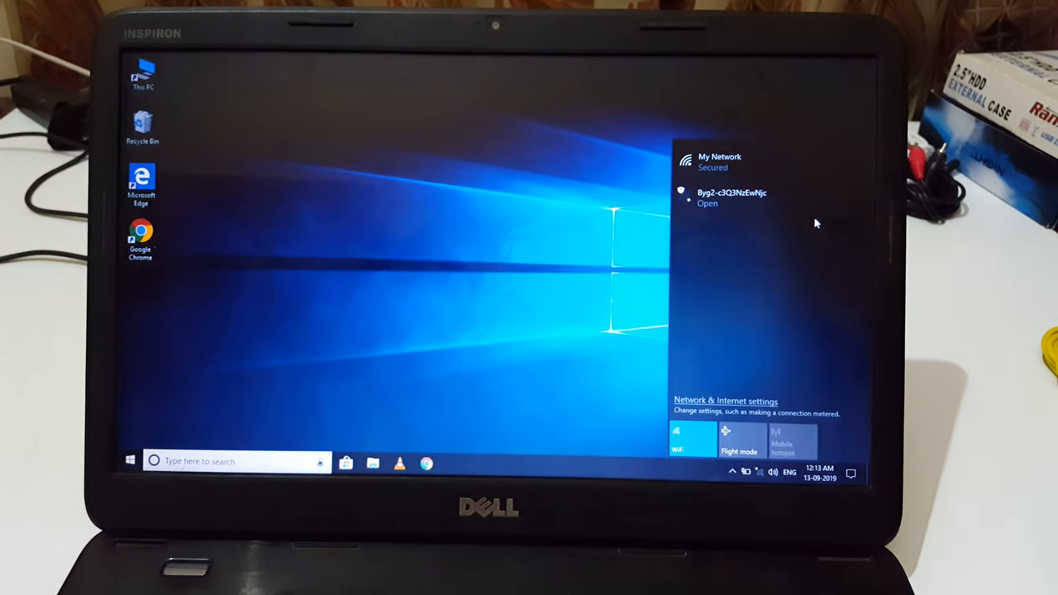
{"action": "left_click", "coordinate": [716, 161]}
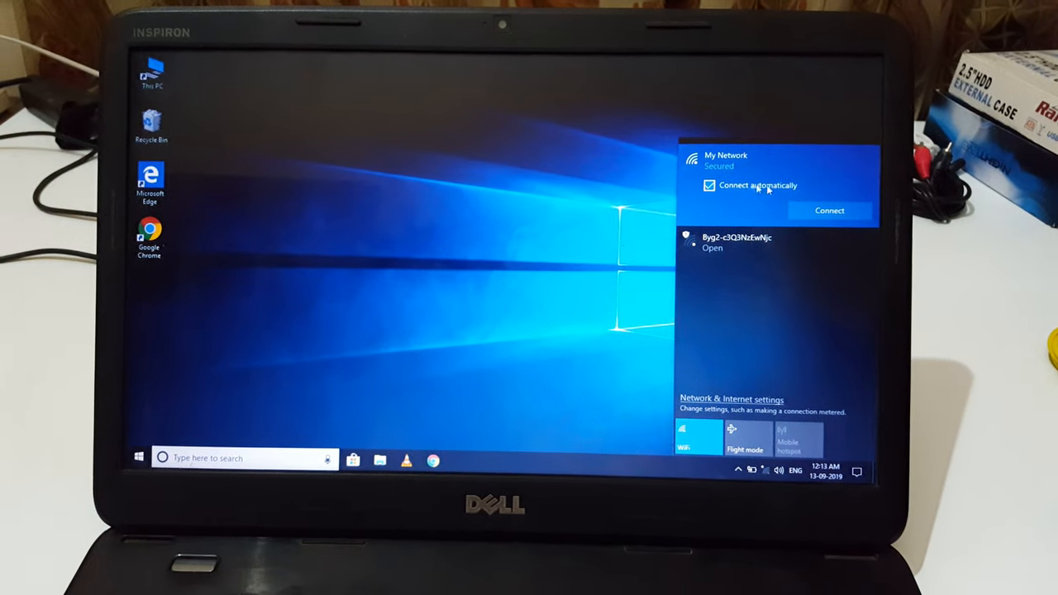
Turn off automatic connection for 'My Network' and begin connecting, entering its security key.
{"action": "left_click", "coordinate": [709, 185]}
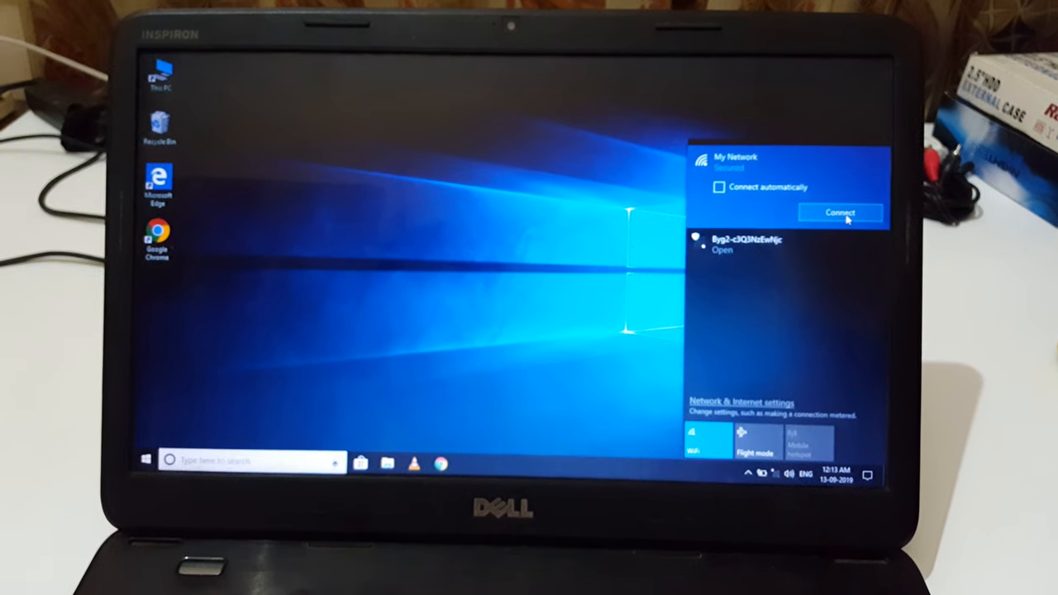
{"action": "left_click", "coordinate": [841, 212]}
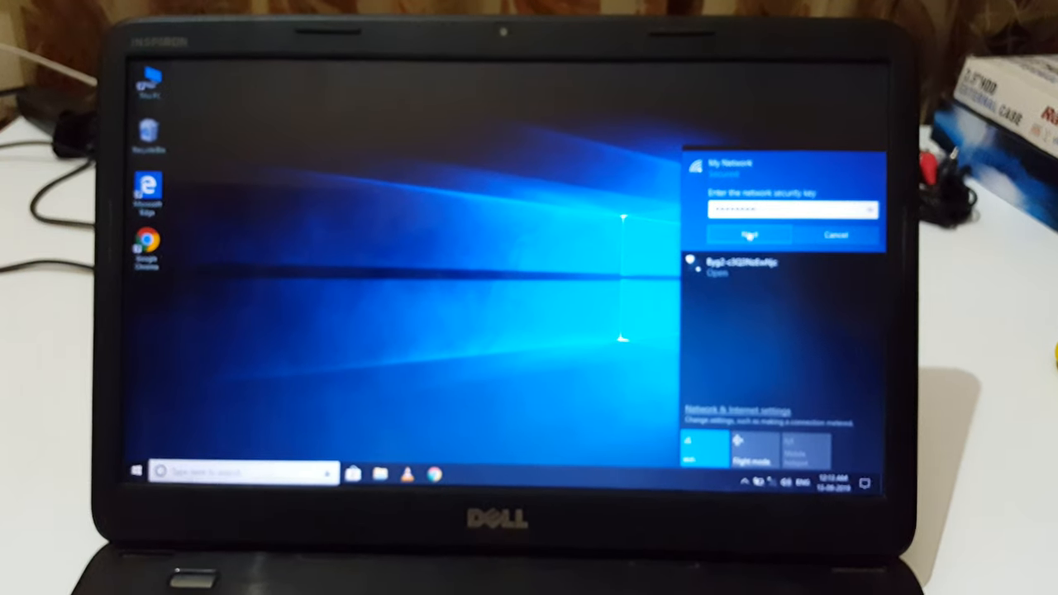
Submit the security key and decline making the PC discoverable on 'My Network'.
{"action": "left_click", "coordinate": [748, 235]}
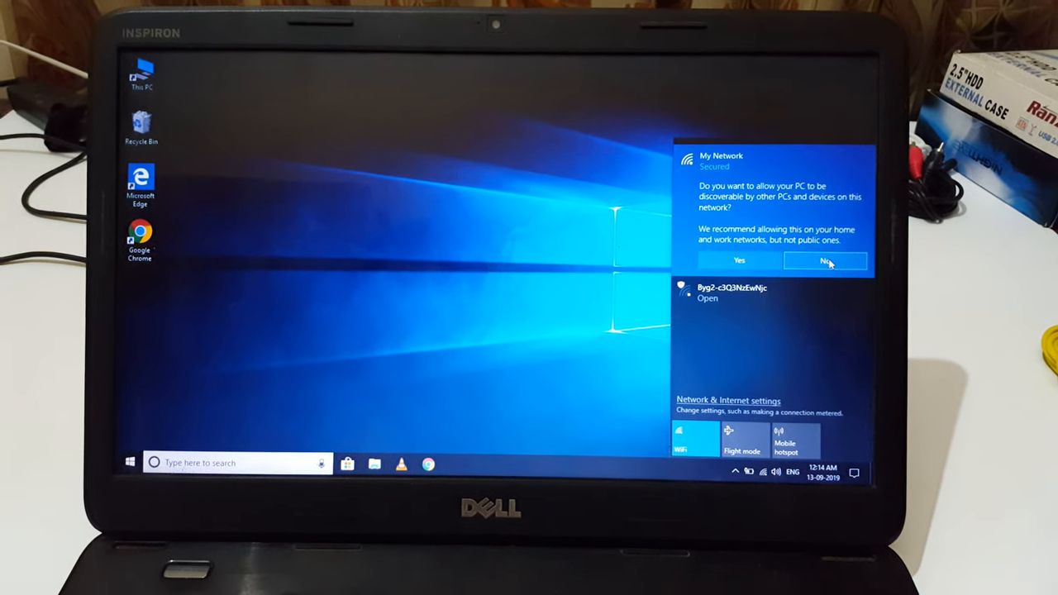
{"action": "left_click", "coordinate": [825, 261]}
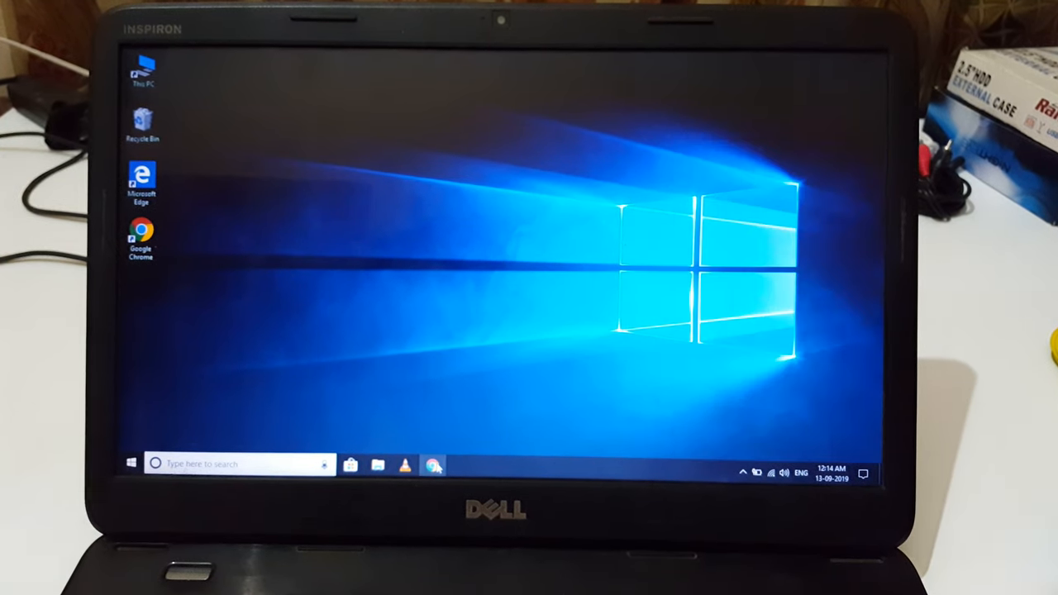
Verify internet access by loading the youtube.com bookmark in Google Chrome.
{"action": "left_click", "coordinate": [433, 464]}
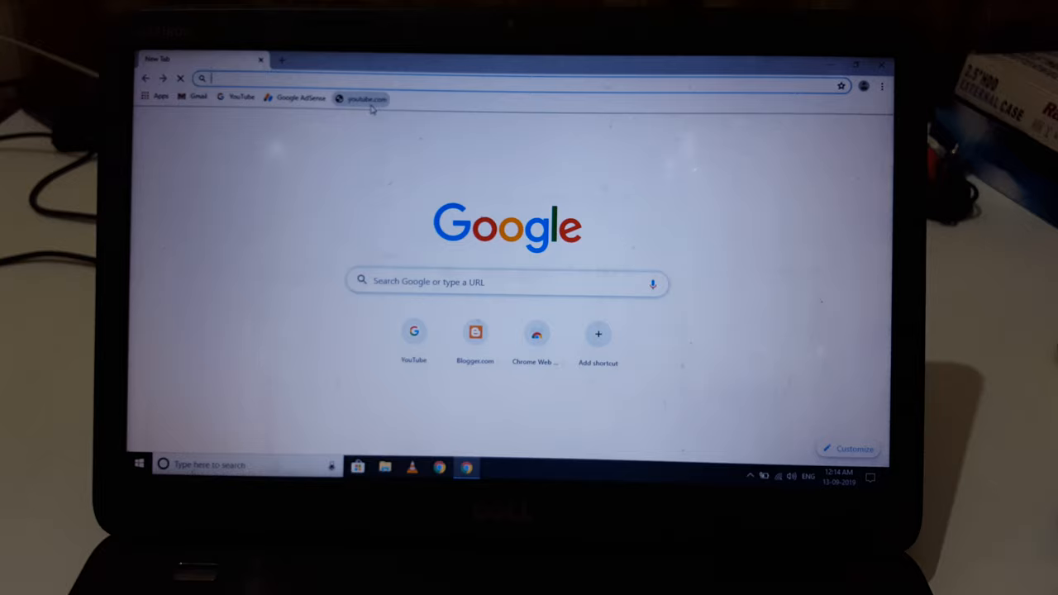
{"action": "left_click", "coordinate": [367, 98]}
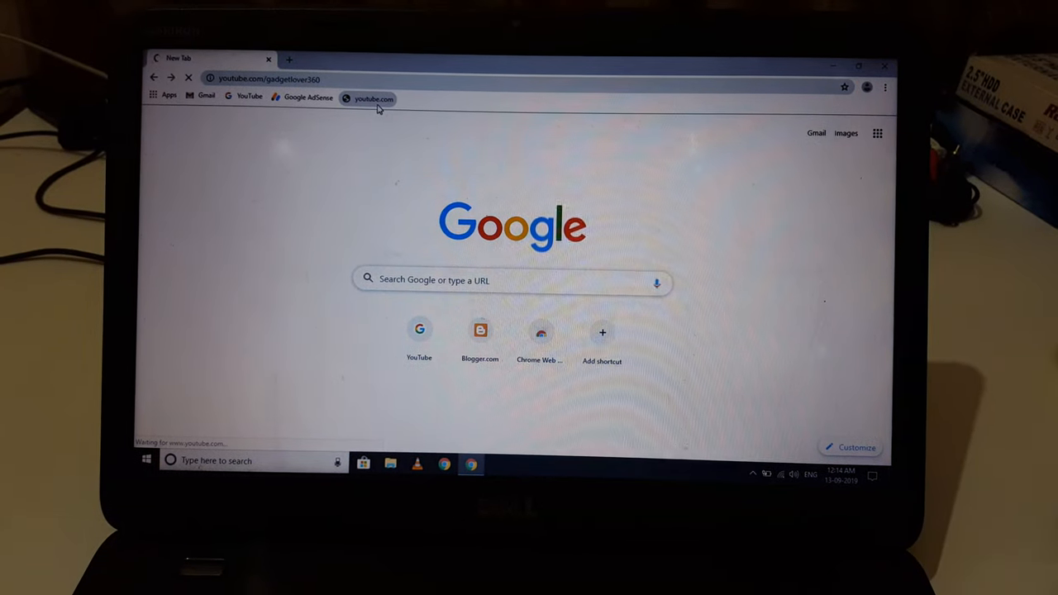